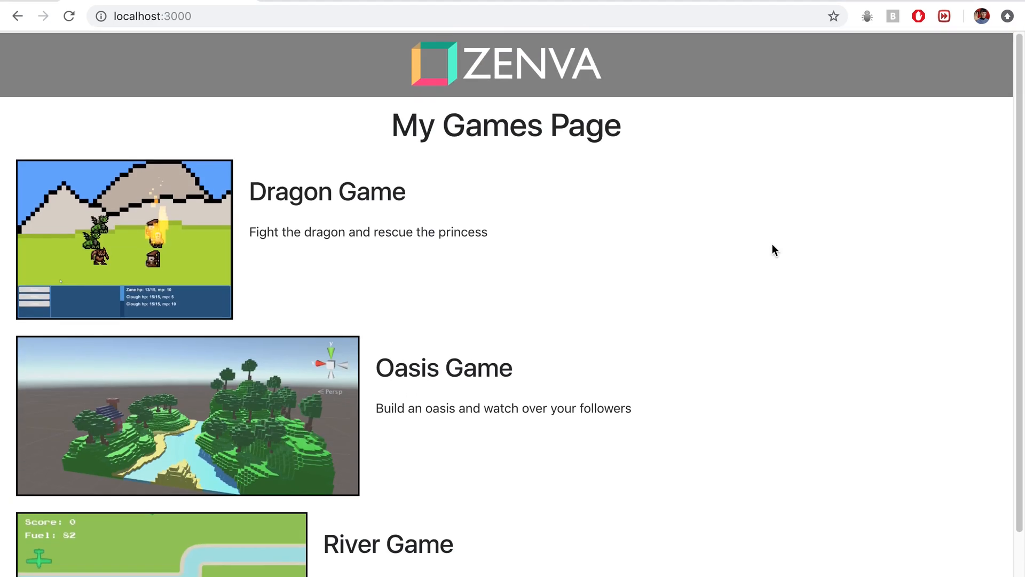
scroll("down", 3)
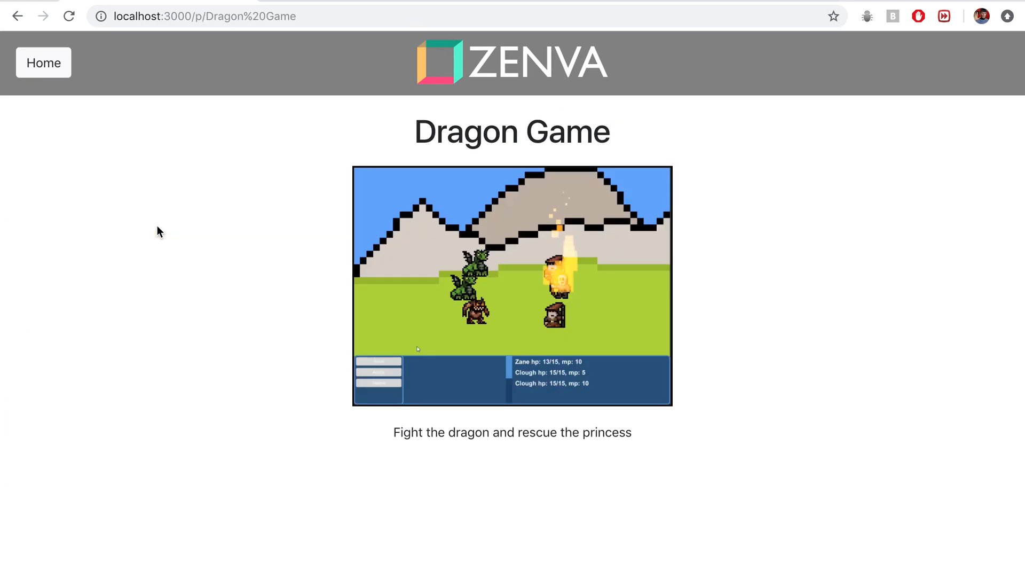
mouse_move(561, 144)
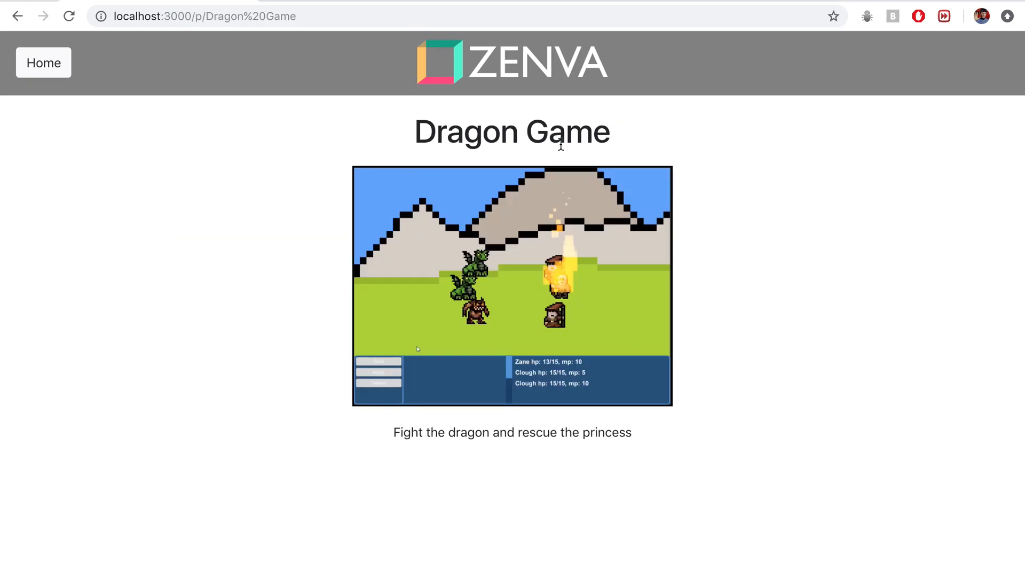
left_click(42, 63)
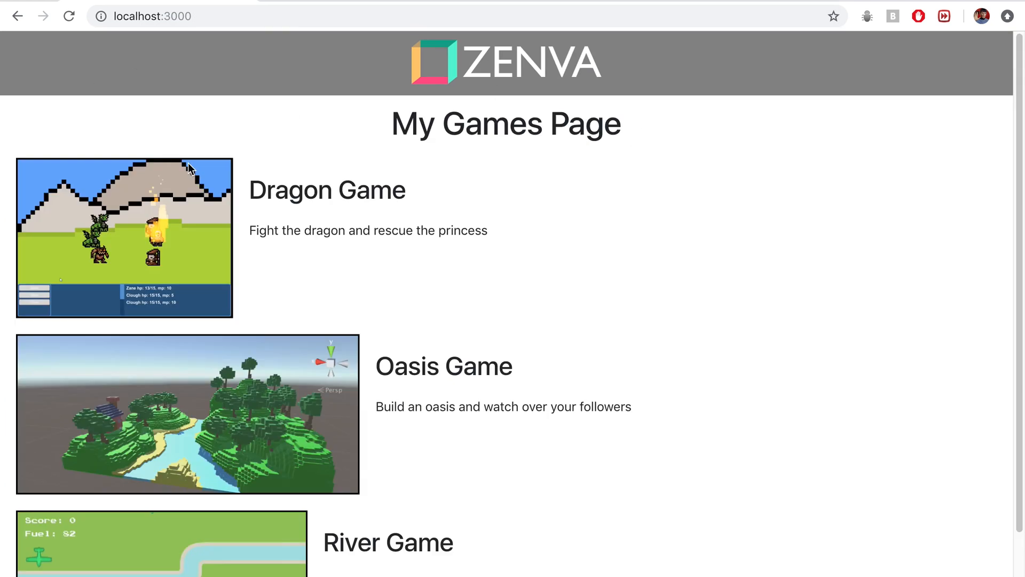
left_click(444, 366)
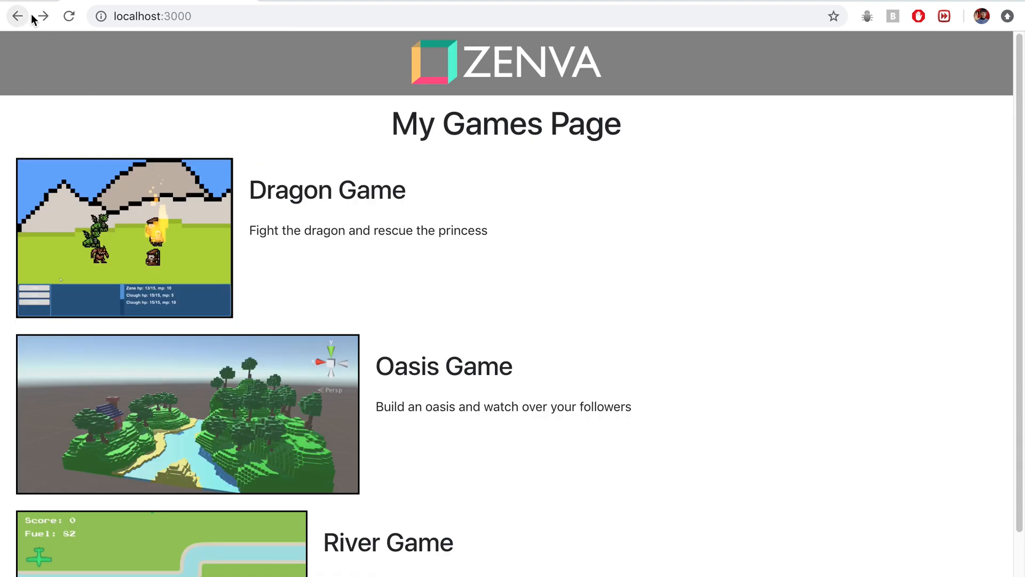
mouse_move(538, 309)
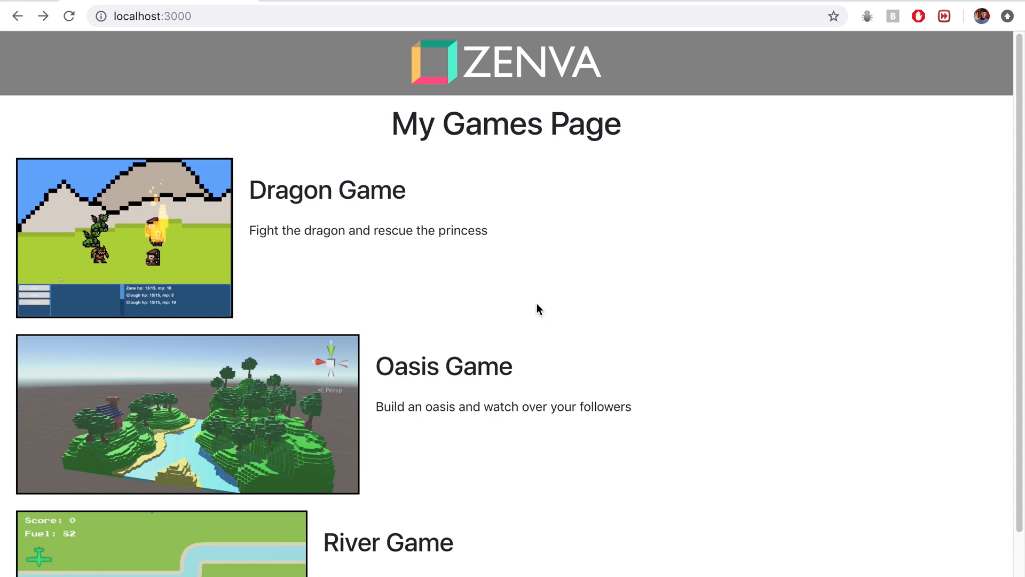